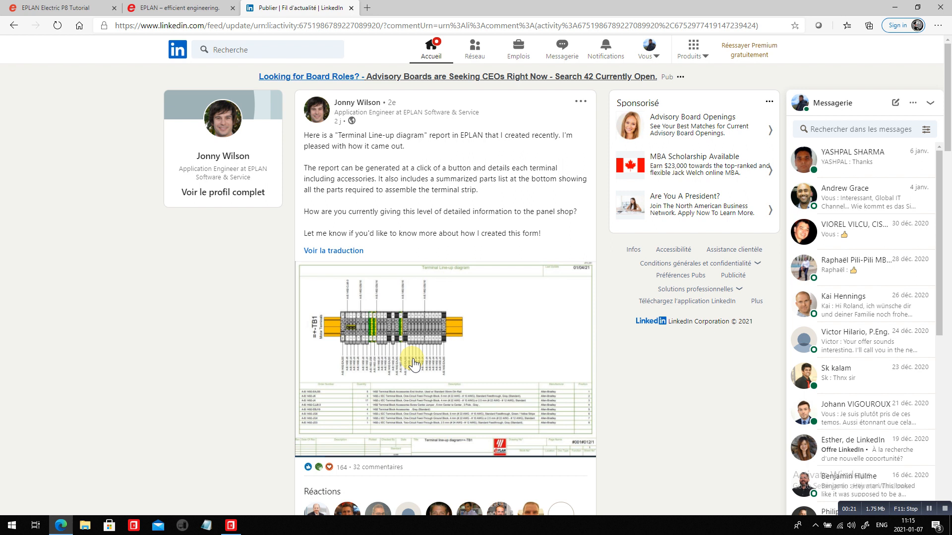
- Select the terminals at the left end of strip +A1-TB1 on the mounting panel
{"action": "left_click", "coordinate": [179, 7]}
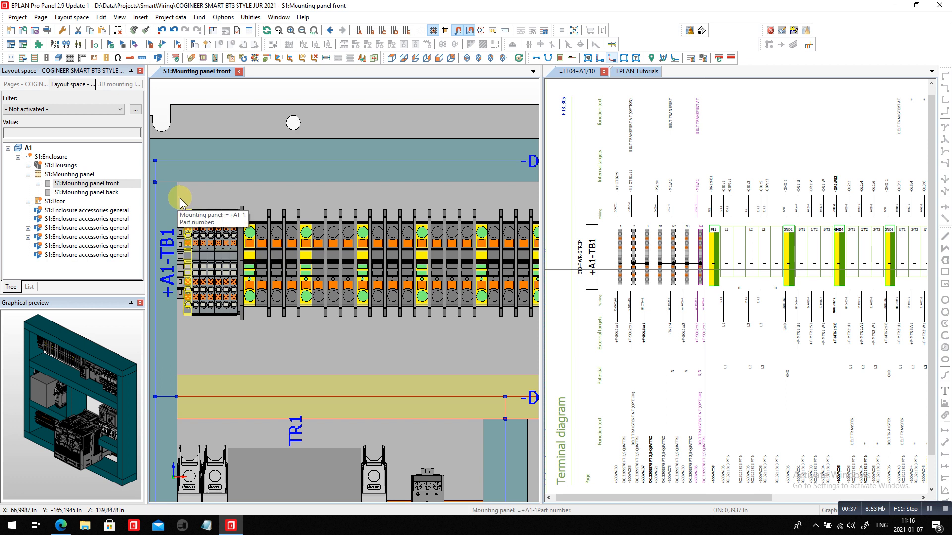
{"action": "left_click_drag", "start_coordinate": [183, 200], "coordinate": [249, 340]}
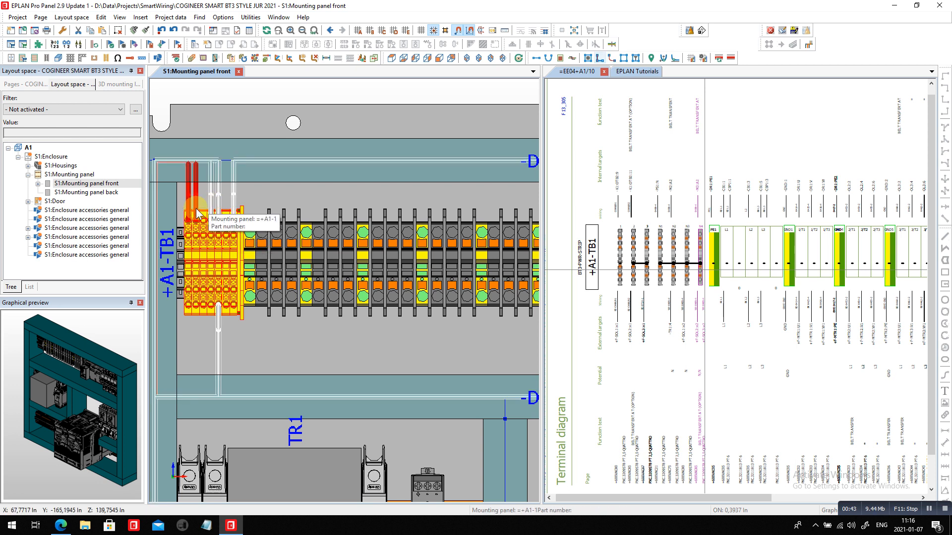
{"action": "mouse_move", "coordinate": [206, 363]}
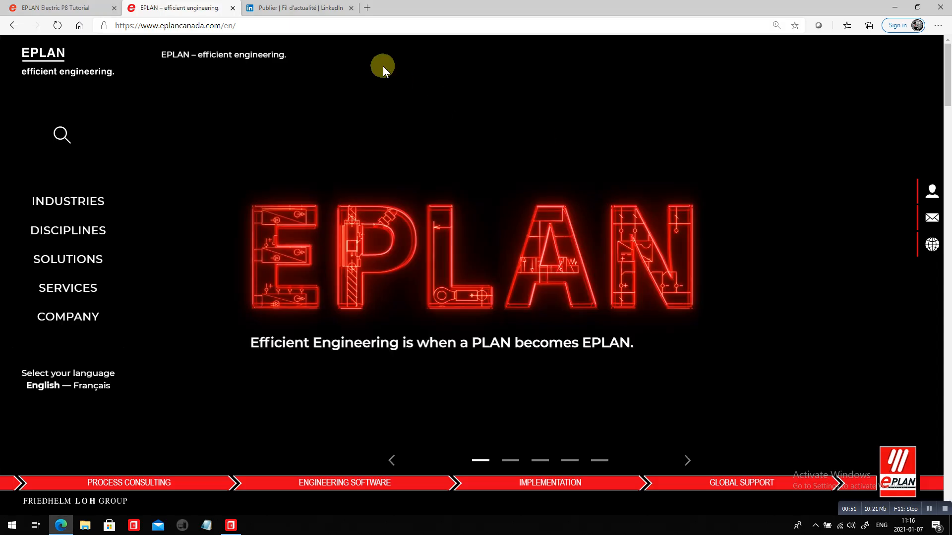
- Show the EPLAN Electric P8 tutorial's step 11 on generating reports
{"action": "left_click", "coordinate": [57, 8]}
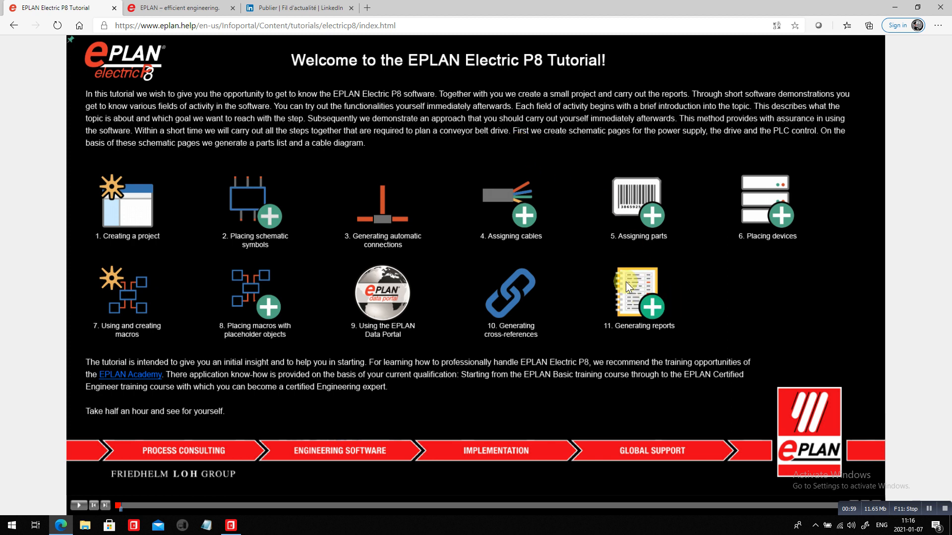
{"action": "left_click", "coordinate": [638, 297]}
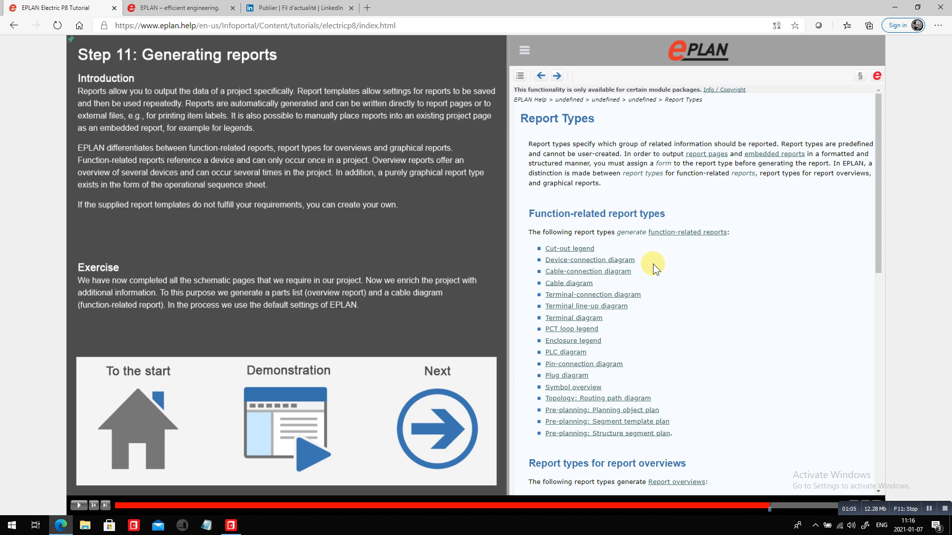
{"action": "mouse_move", "coordinate": [659, 301]}
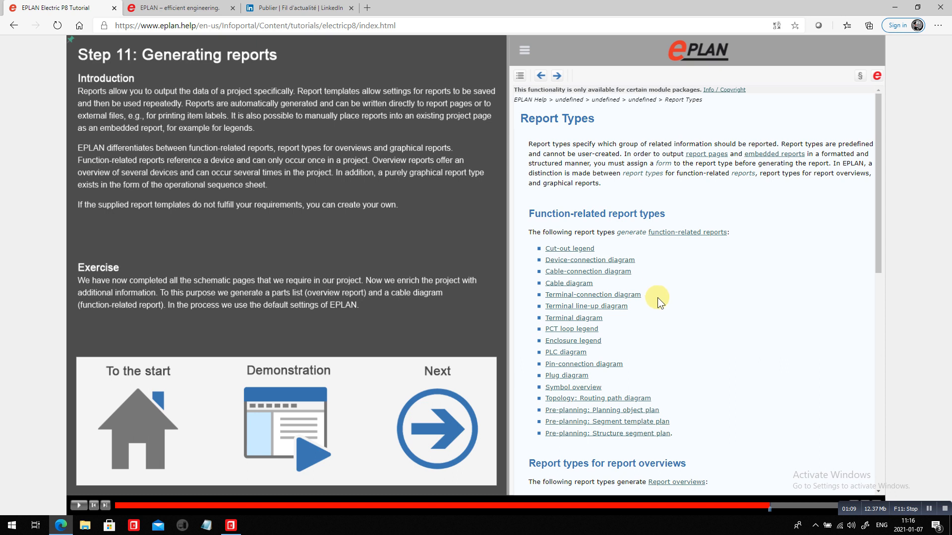
- Review the Report Types list and show the help on the Terminal diagram report type
{"action": "scroll", "scroll_direction": "down", "scroll_amount": 3}
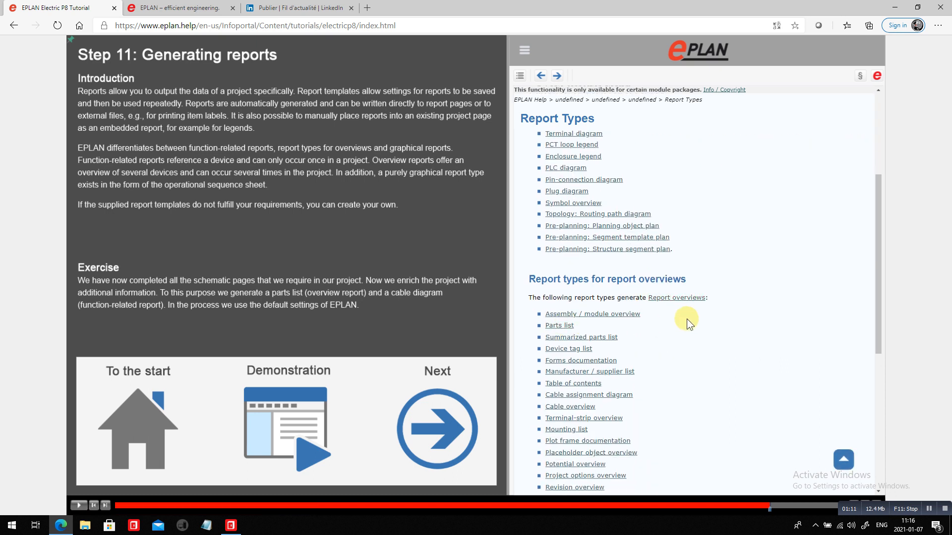
{"action": "scroll", "scroll_direction": "down", "scroll_amount": 3}
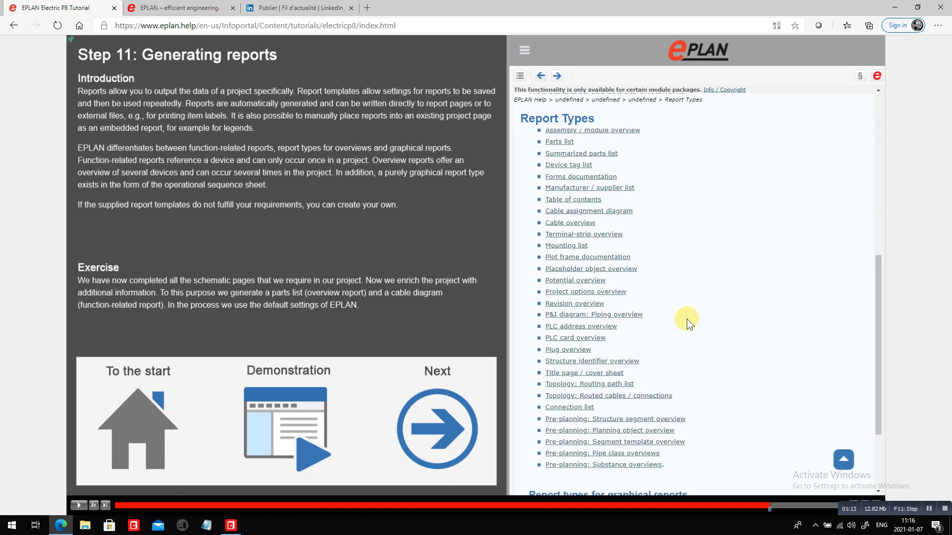
{"action": "scroll", "scroll_direction": "down", "scroll_amount": 3}
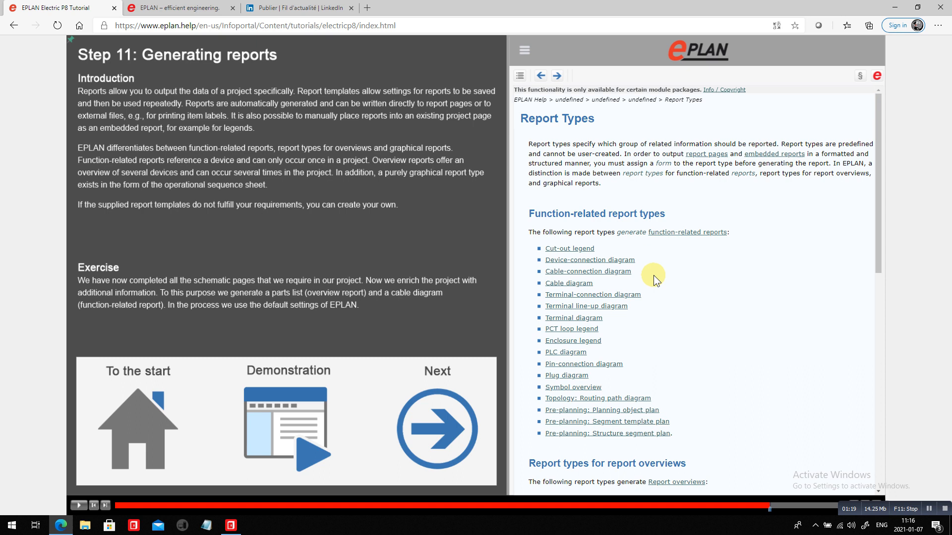
{"action": "mouse_move", "coordinate": [573, 317]}
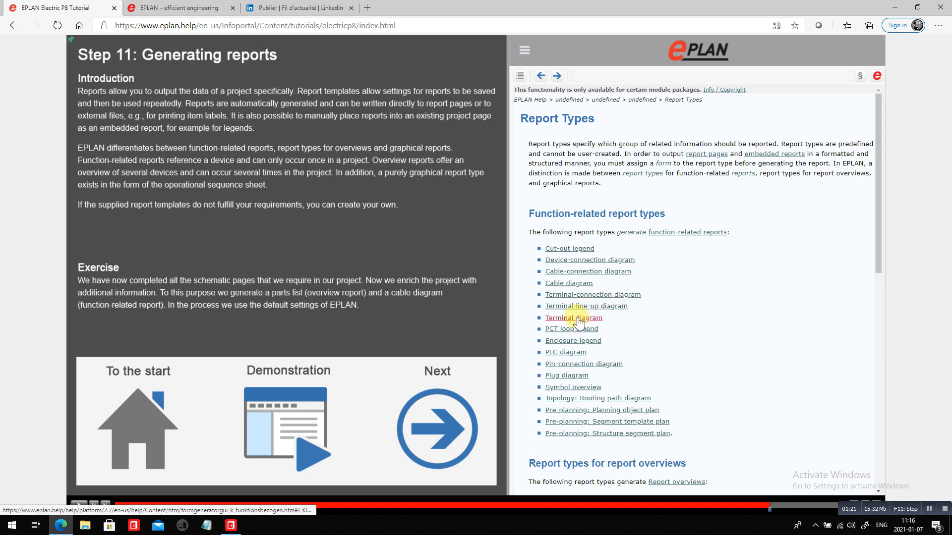
{"action": "left_click", "coordinate": [573, 318]}
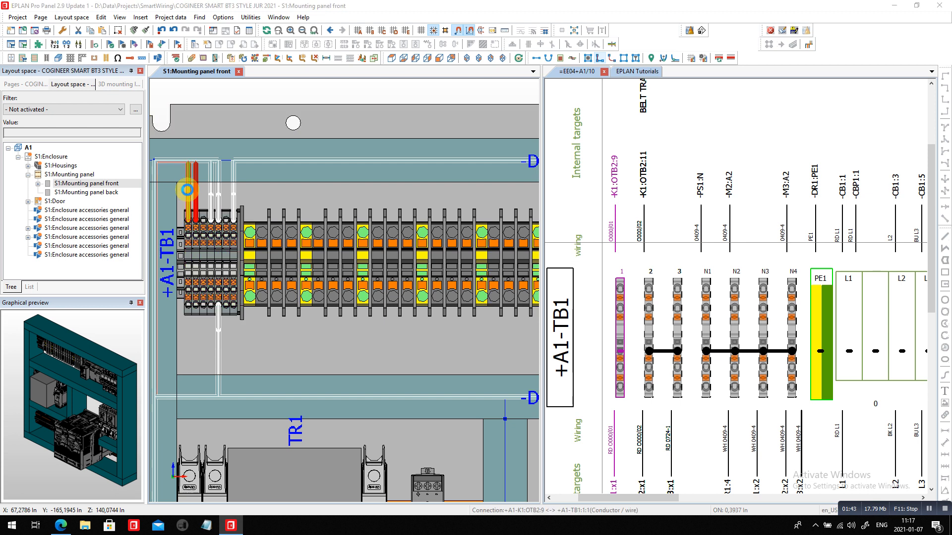
{"action": "double_click", "coordinate": [186, 189]}
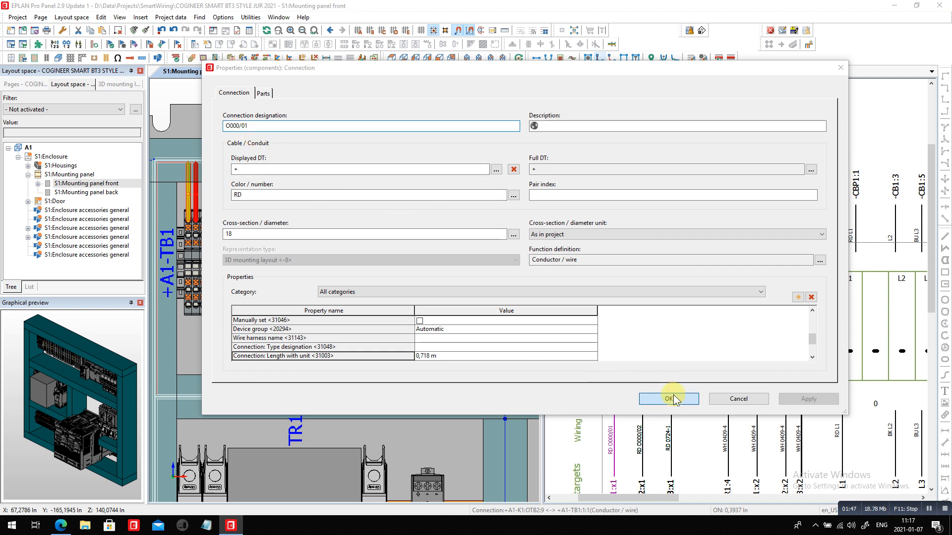
{"action": "left_click", "coordinate": [667, 399]}
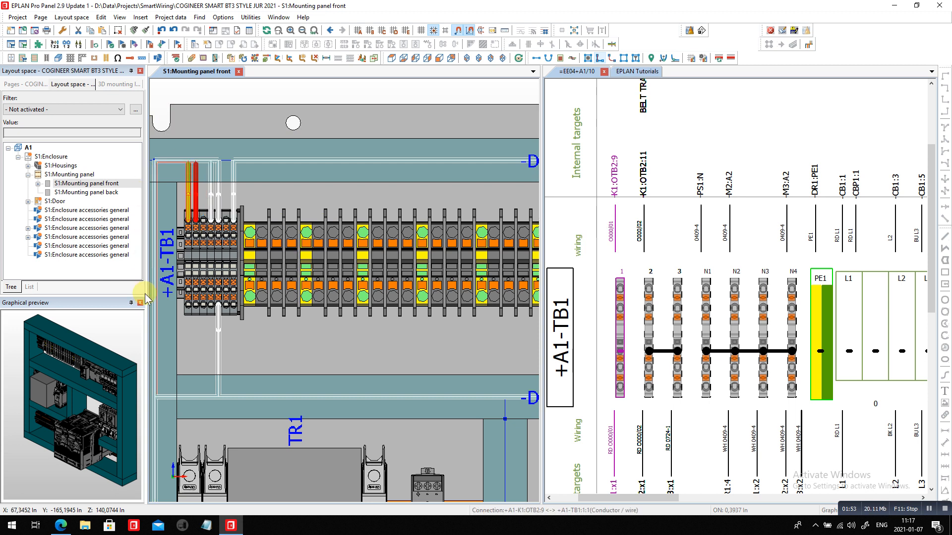
{"action": "mouse_move", "coordinate": [205, 303]}
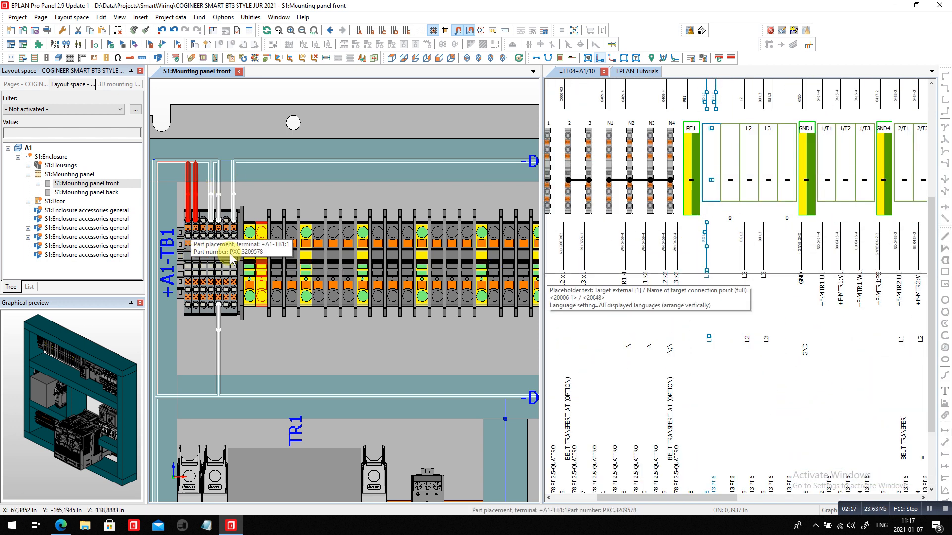
{"action": "mouse_move", "coordinate": [276, 251]}
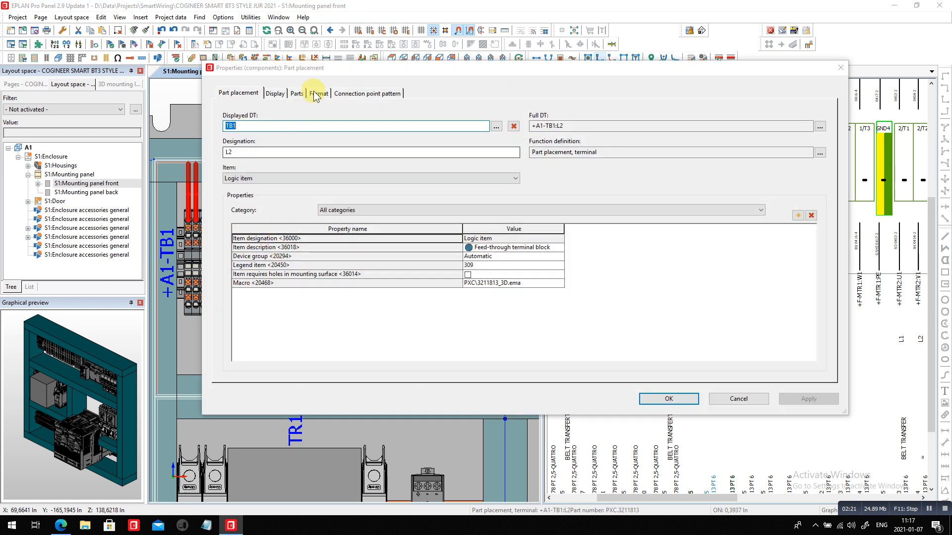
{"action": "left_click", "coordinate": [295, 93]}
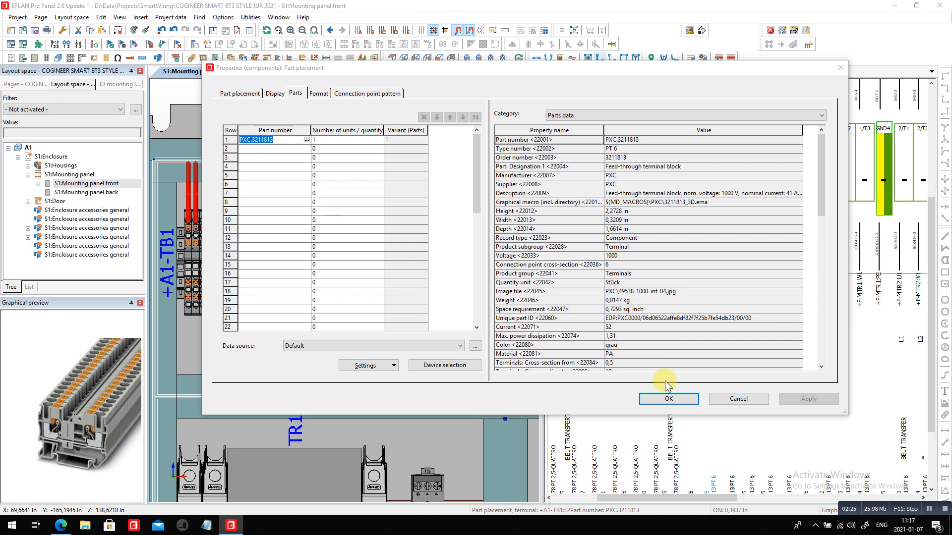
{"action": "left_click", "coordinate": [667, 399]}
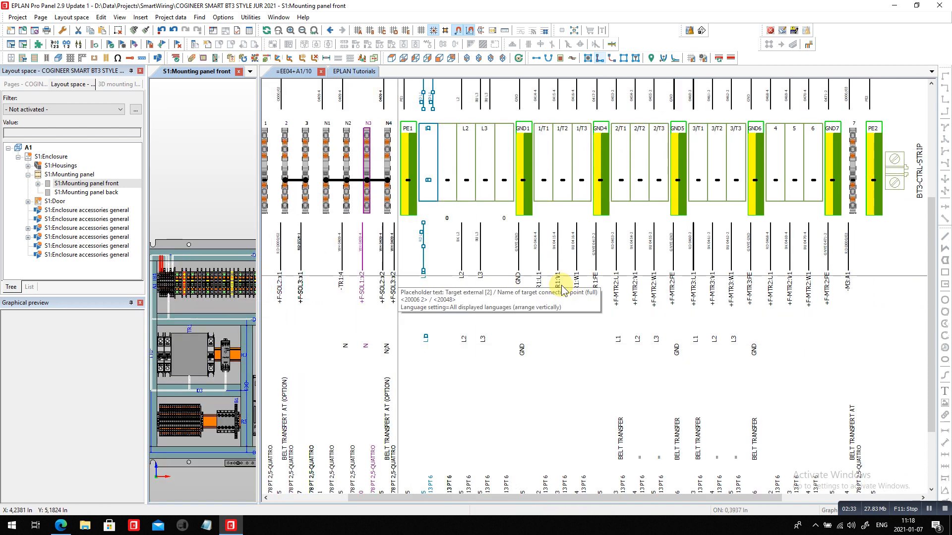
- Copy the terminal diagram form F13_305-PXC.3005073.f13 as the source for a new form
{"action": "left_click", "coordinate": [250, 17]}
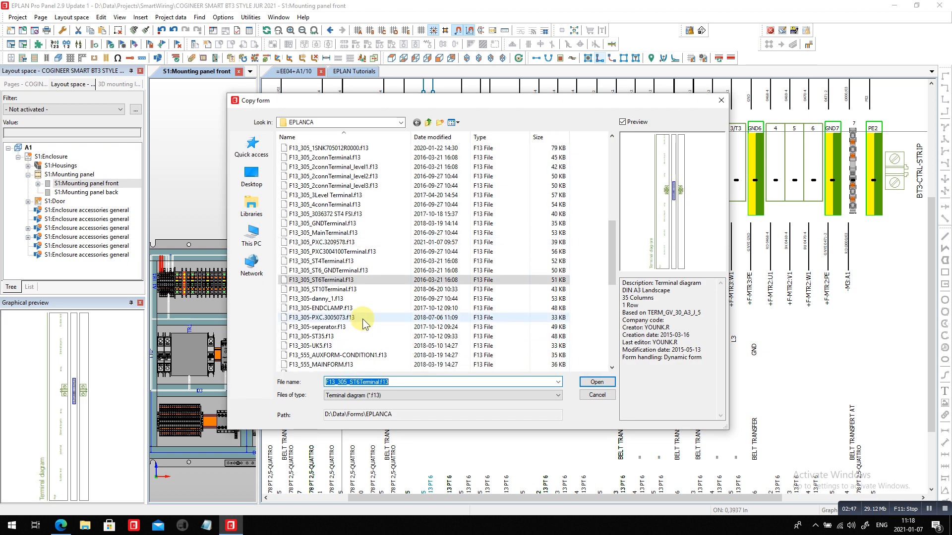
{"action": "left_click", "coordinate": [328, 317]}
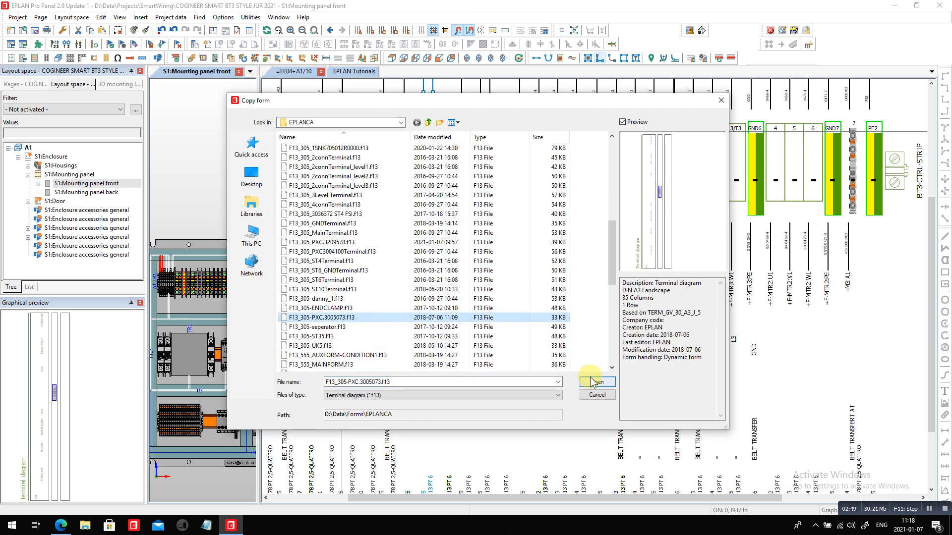
{"action": "left_click", "coordinate": [596, 382]}
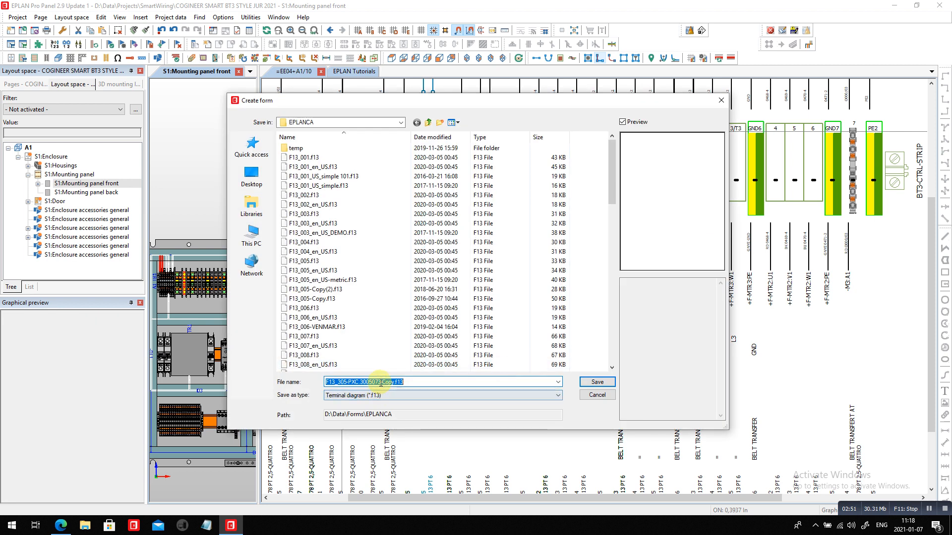
- Save the copied form under the name F13_305-PXC.3211813.F13
{"action": "left_click", "coordinate": [364, 382]}
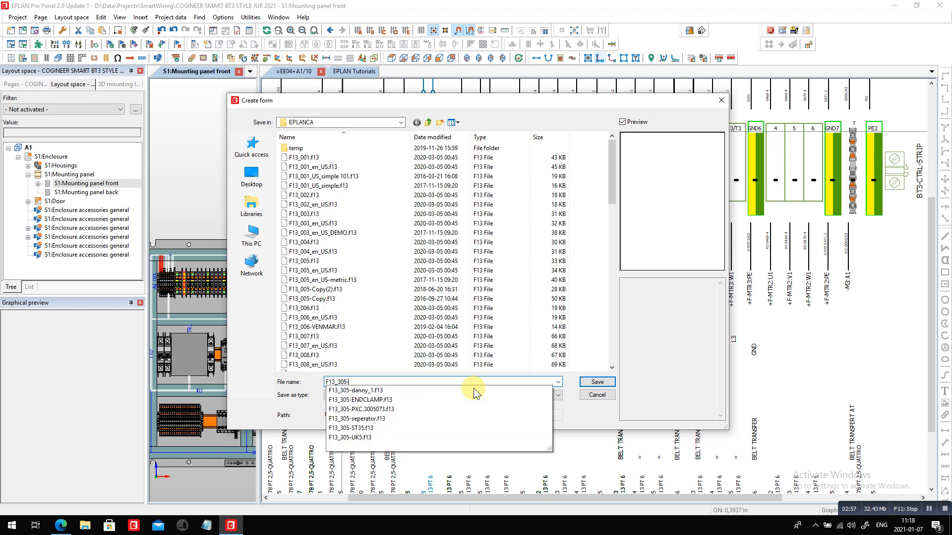
{"action": "left_click", "coordinate": [362, 410]}
{"action": "type", "text": "PXC.3211813.F13"}
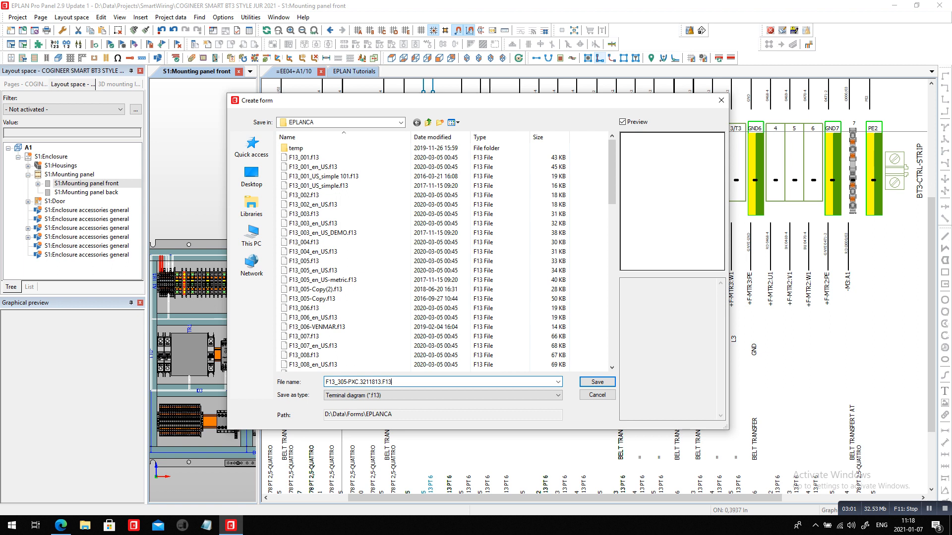
{"action": "left_click", "coordinate": [596, 381]}
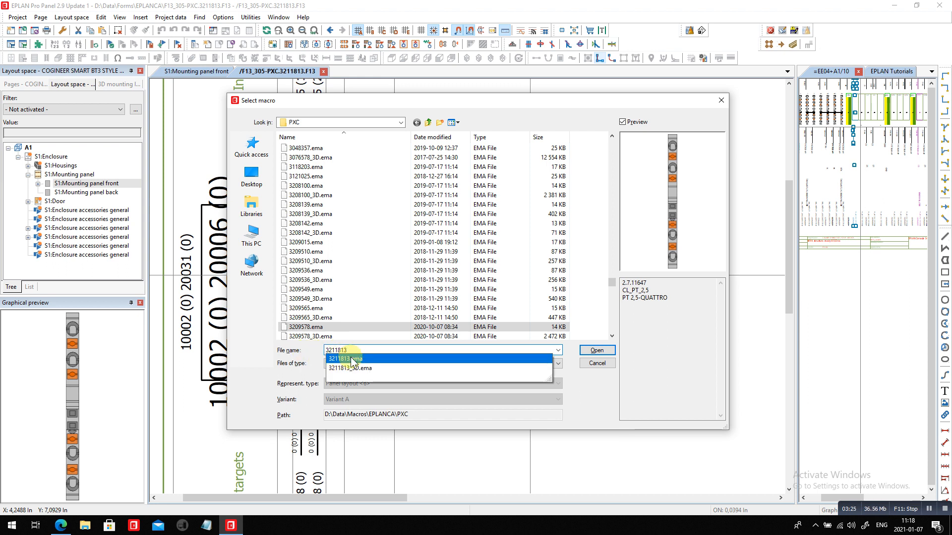
- Insert the 3211813.ema terminal macro beside the form's terminal column
{"action": "left_click", "coordinate": [596, 350]}
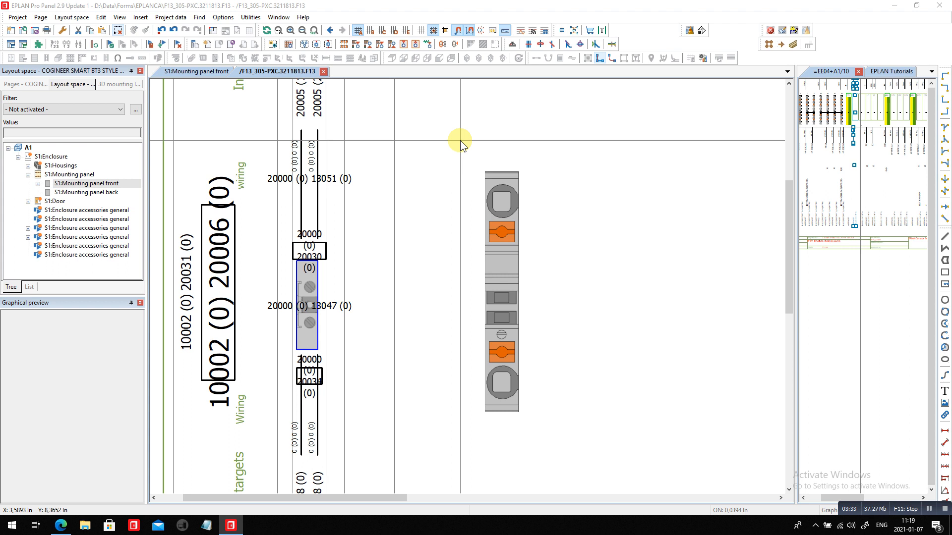
{"action": "left_click", "coordinate": [500, 295]}
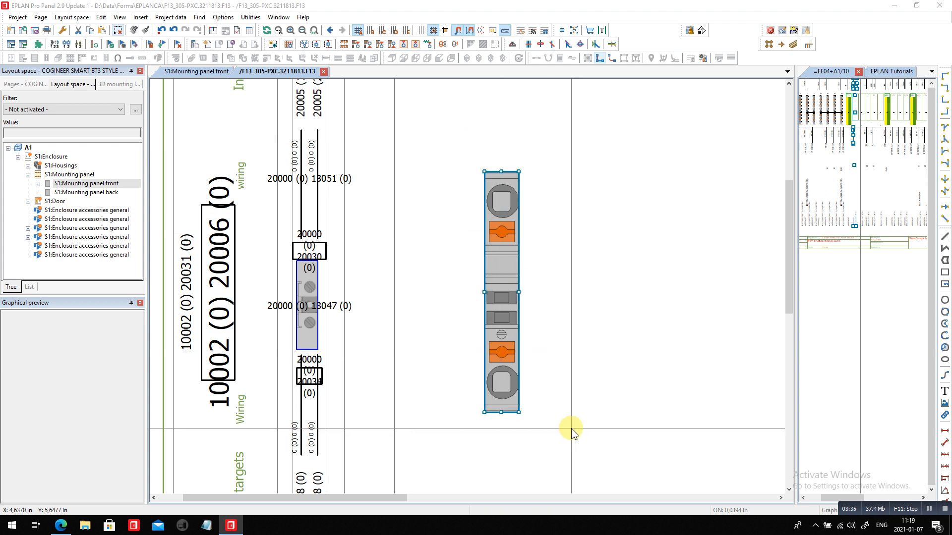
- Scale the placed terminal graphic down about an origin point on it
{"action": "left_click", "coordinate": [101, 17]}
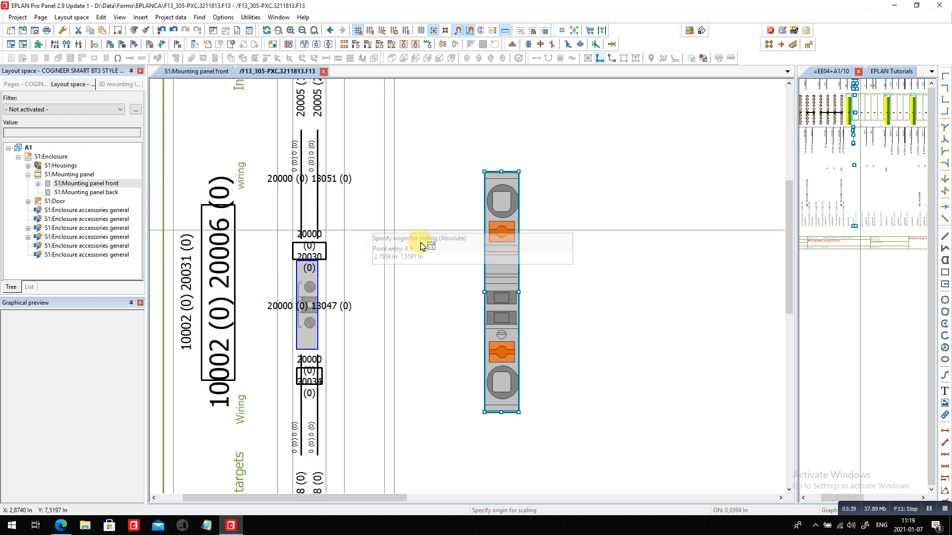
{"action": "left_click", "coordinate": [491, 297]}
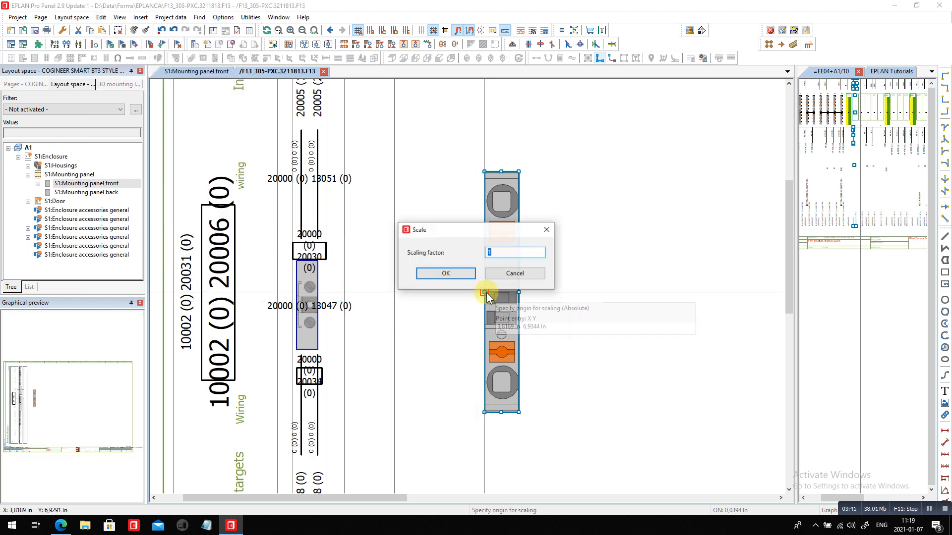
{"action": "type", "text": "0,"}
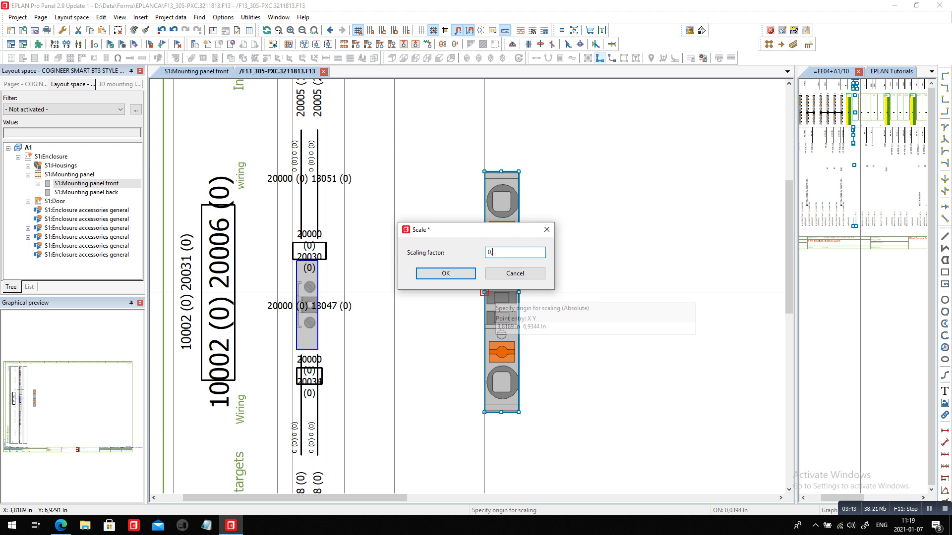
{"action": "left_click", "coordinate": [445, 273]}
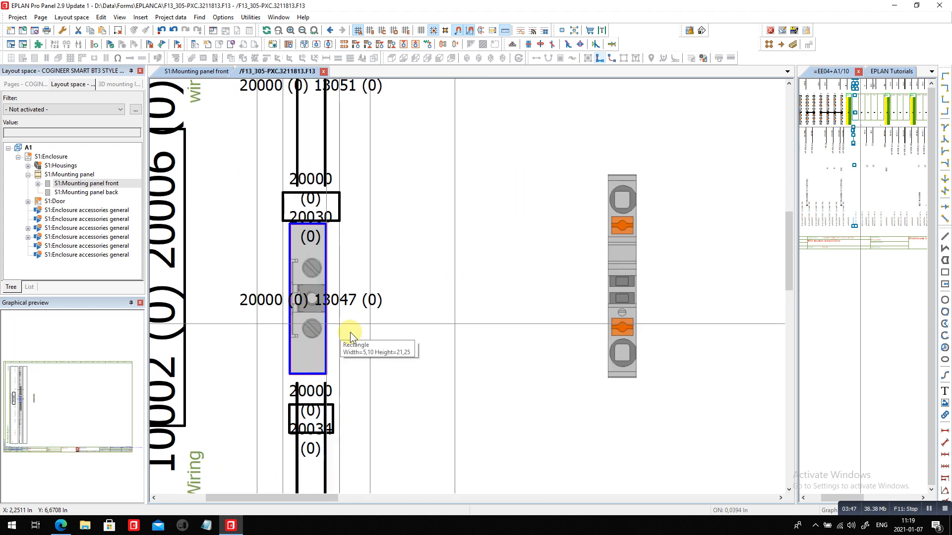
- Move the scaled terminal graphic onto the form's terminal column
{"action": "left_click", "coordinate": [621, 277]}
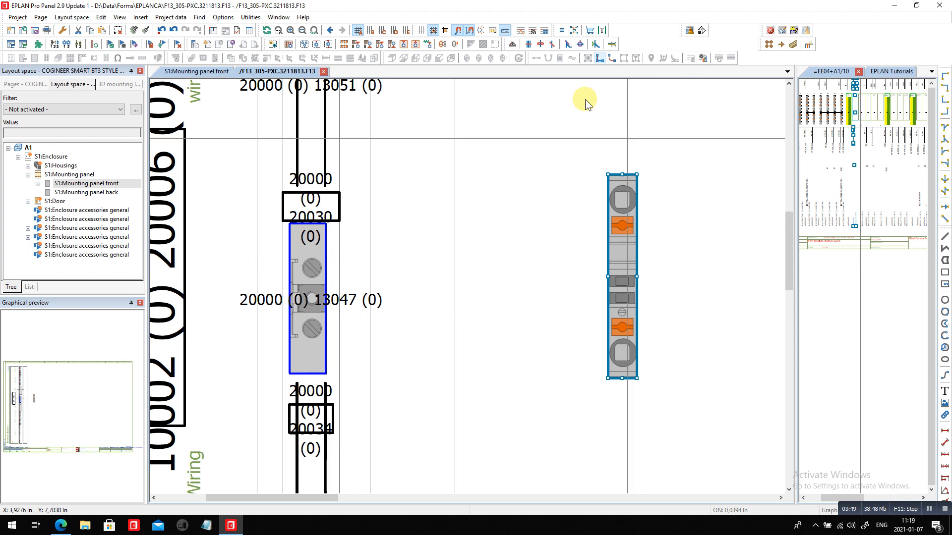
{"action": "mouse_move", "coordinate": [469, 31]}
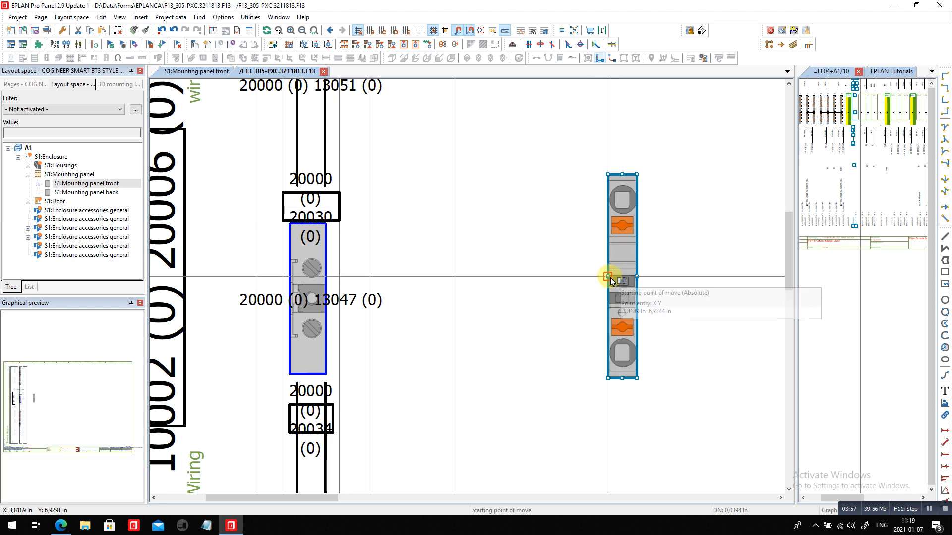
{"action": "left_click_drag", "start_coordinate": [622, 281], "coordinate": [303, 295]}
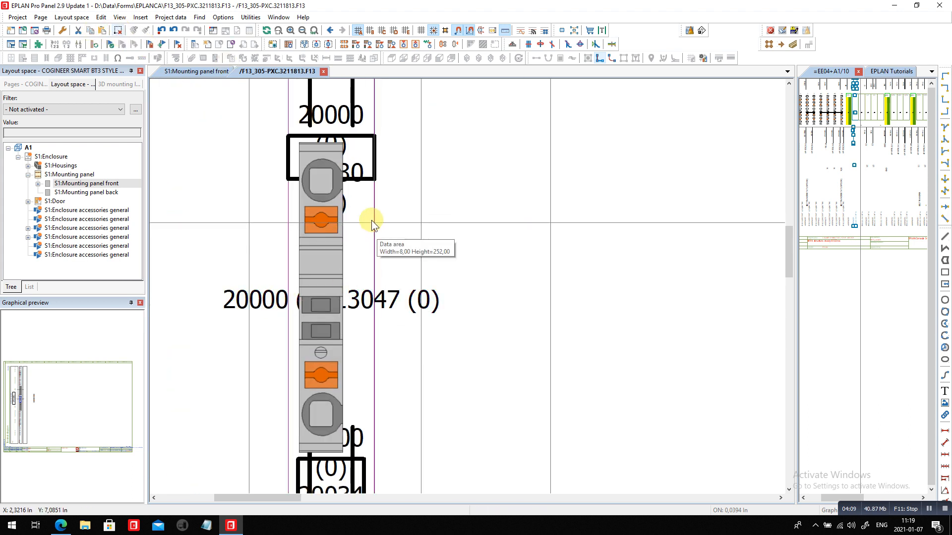
- Place the graphic in the column and move the lower connection box up against it
{"action": "left_click", "coordinate": [318, 221]}
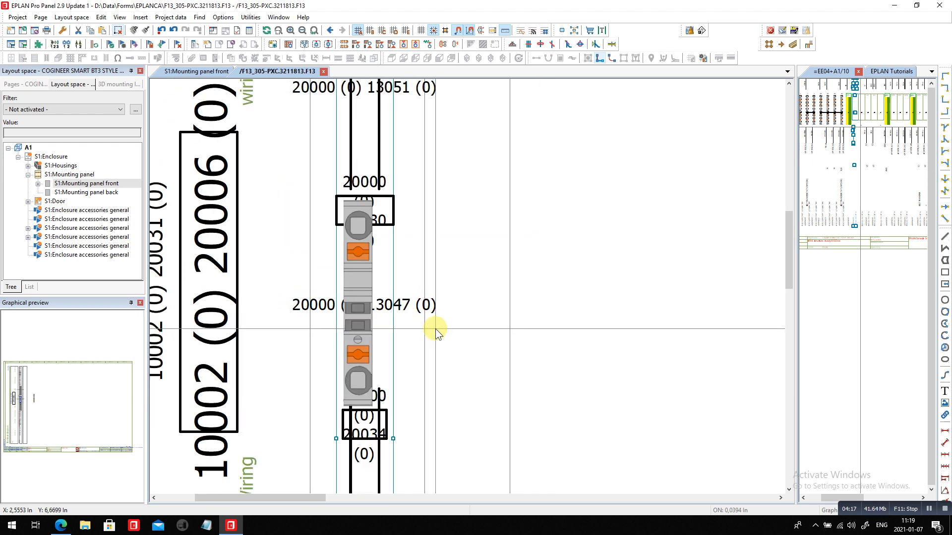
{"action": "scroll", "scroll_direction": "down", "scroll_amount": 3}
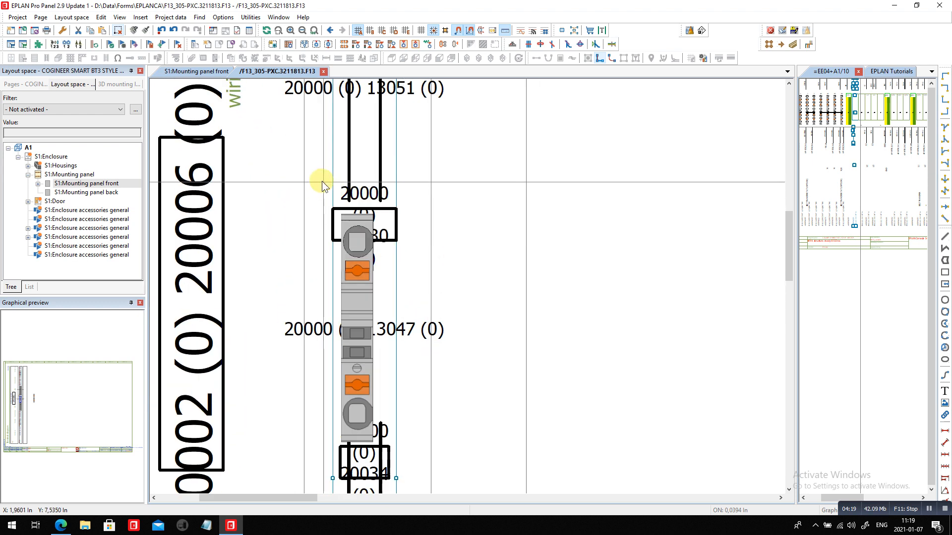
{"action": "left_click", "coordinate": [364, 225]}
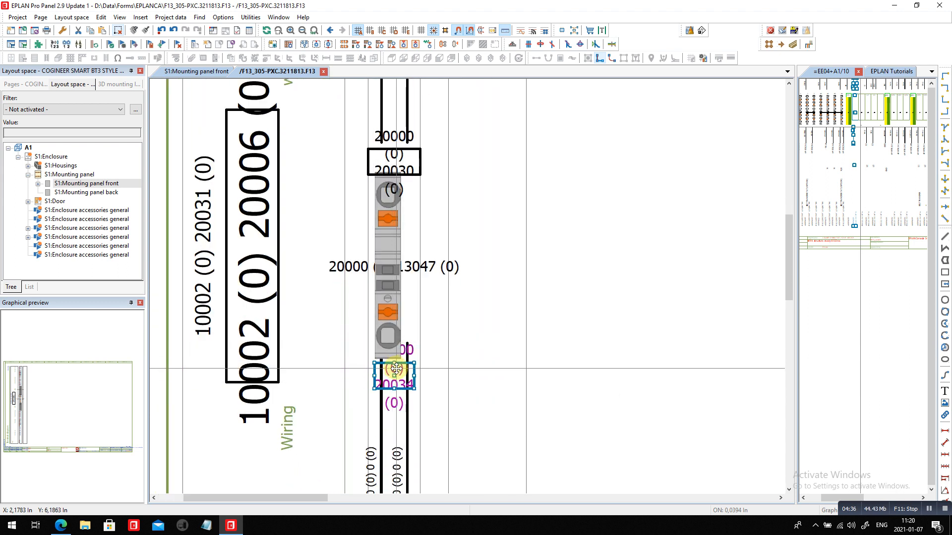
{"action": "left_click_drag", "start_coordinate": [395, 374], "coordinate": [463, 409]}
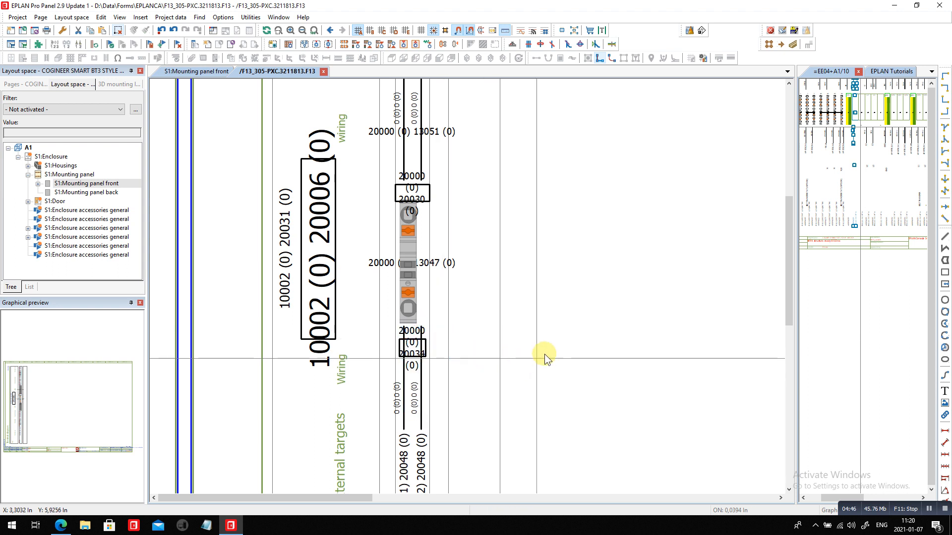
{"action": "mouse_move", "coordinate": [586, 340]}
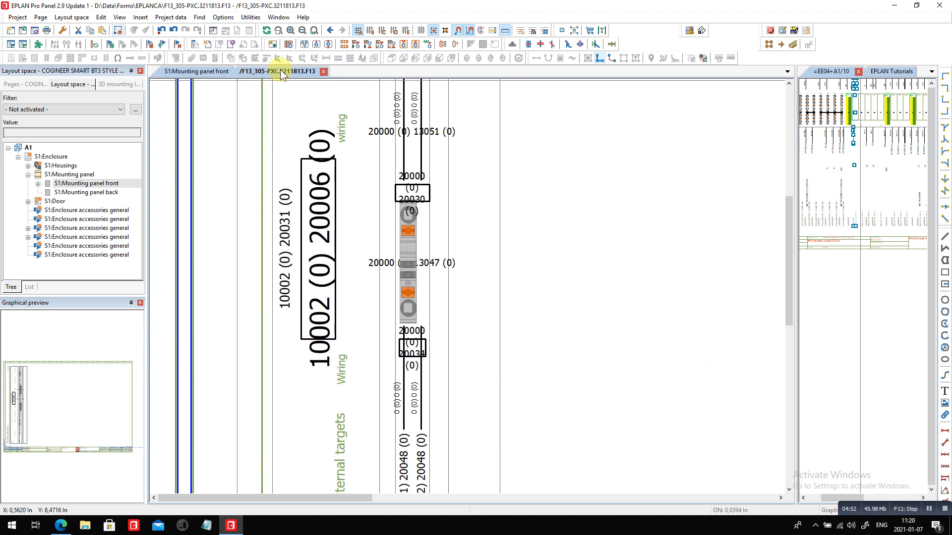
- Load the F13_305.f13 terminal diagram form for editing from the forms master data
{"action": "left_click", "coordinate": [250, 17]}
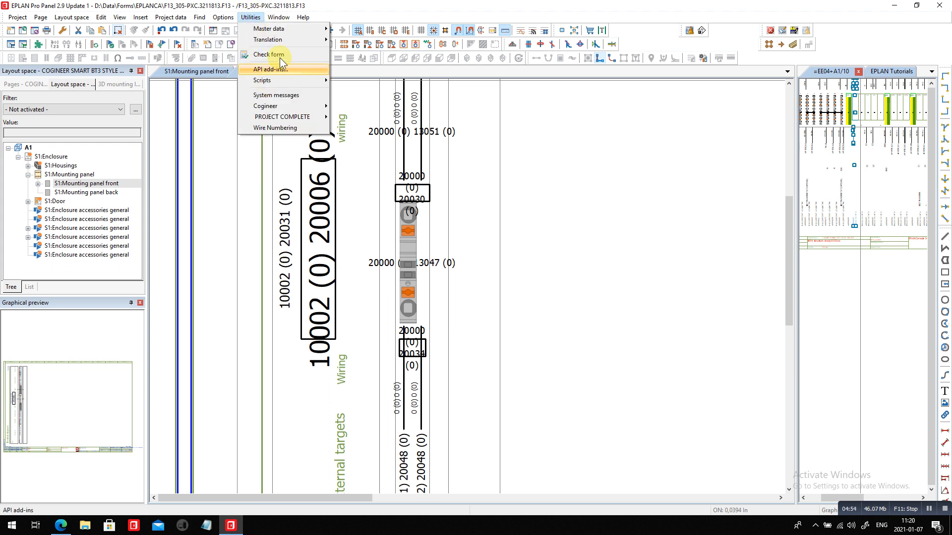
{"action": "mouse_move", "coordinate": [267, 29]}
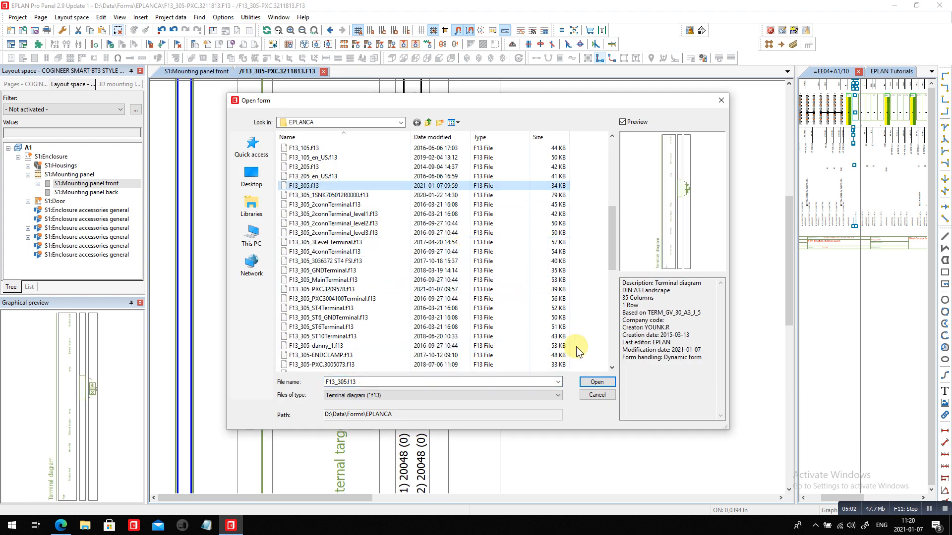
{"action": "left_click", "coordinate": [595, 382]}
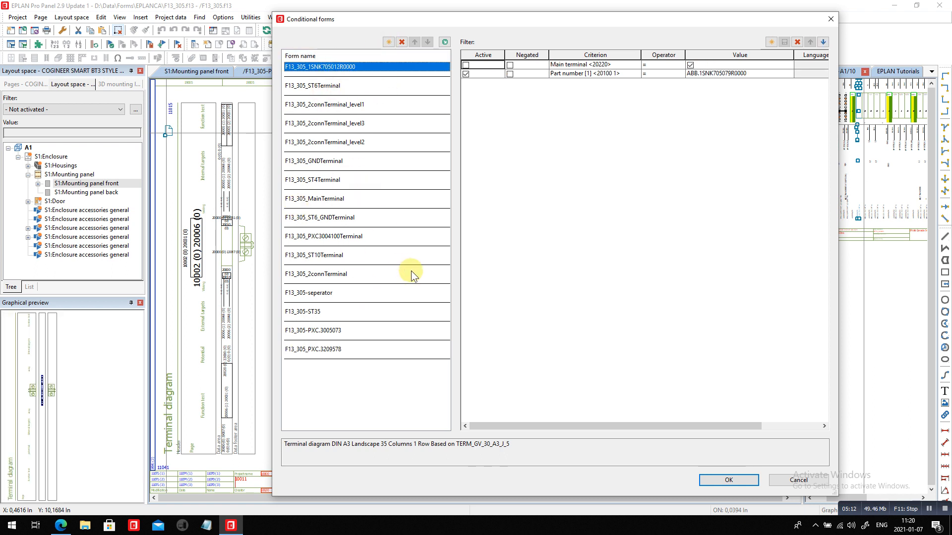
- Review the existing conditional forms' part-number filters and add a new entry
{"action": "left_click", "coordinate": [332, 86]}
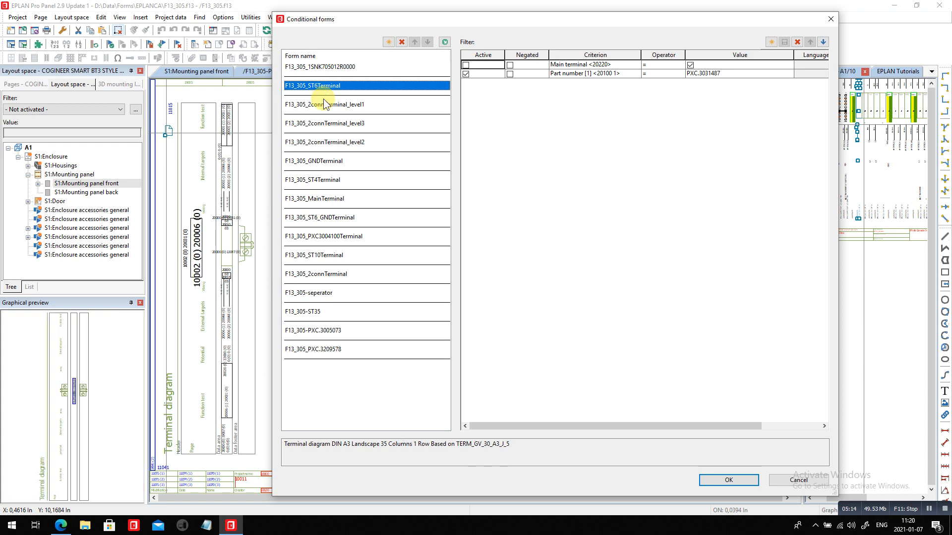
{"action": "left_click", "coordinate": [367, 123]}
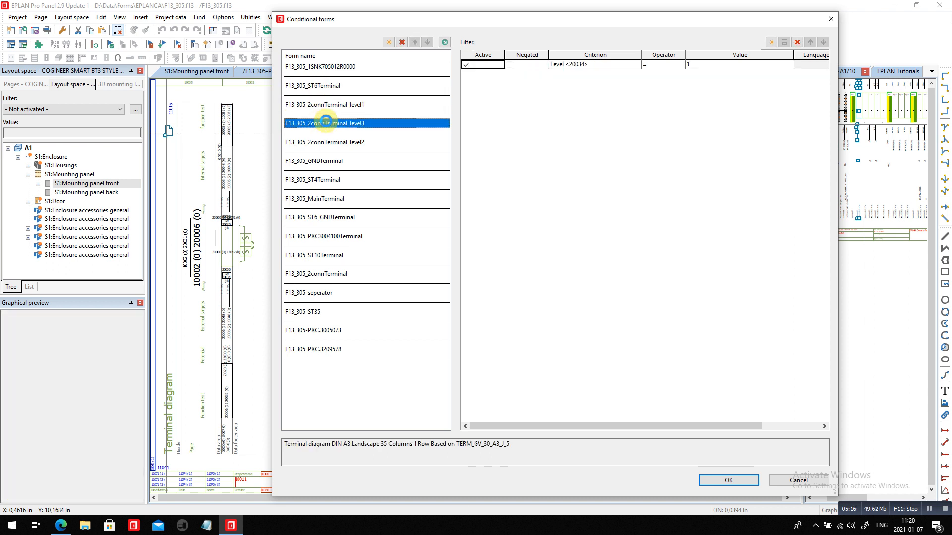
{"action": "left_click", "coordinate": [366, 142]}
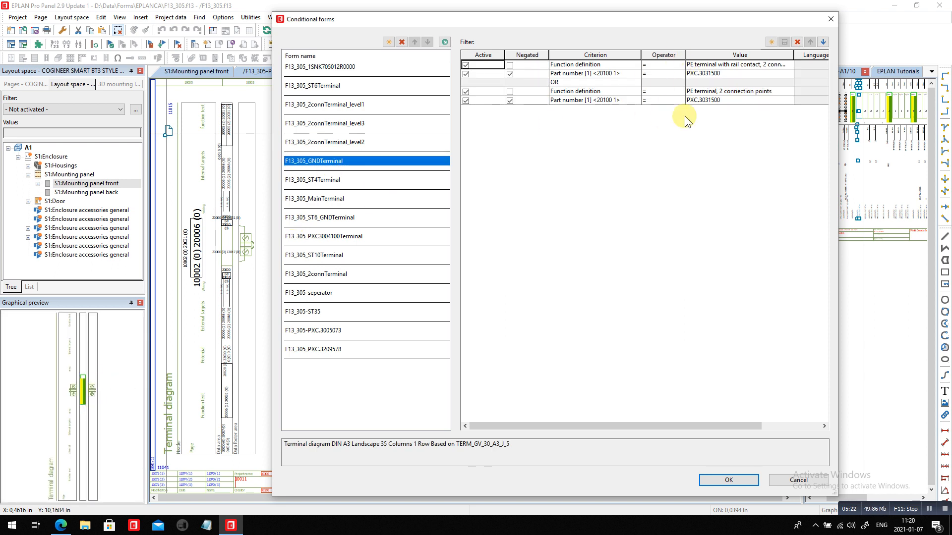
{"action": "left_click", "coordinate": [364, 349]}
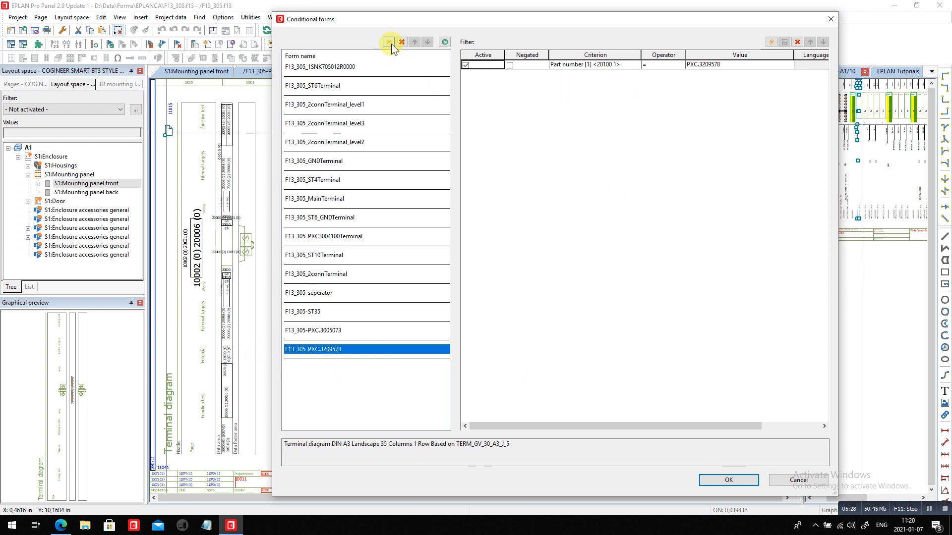
{"action": "left_click", "coordinate": [388, 42]}
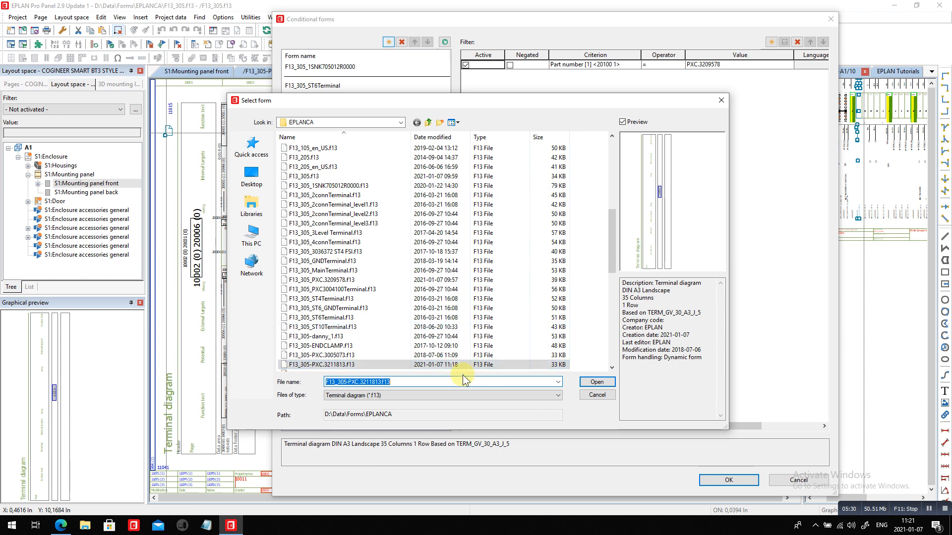
- Add F13_305-PXC.3211813 as a conditional form and select its entry
{"action": "left_click", "coordinate": [596, 382]}
{"action": "type", "text": "11813"}
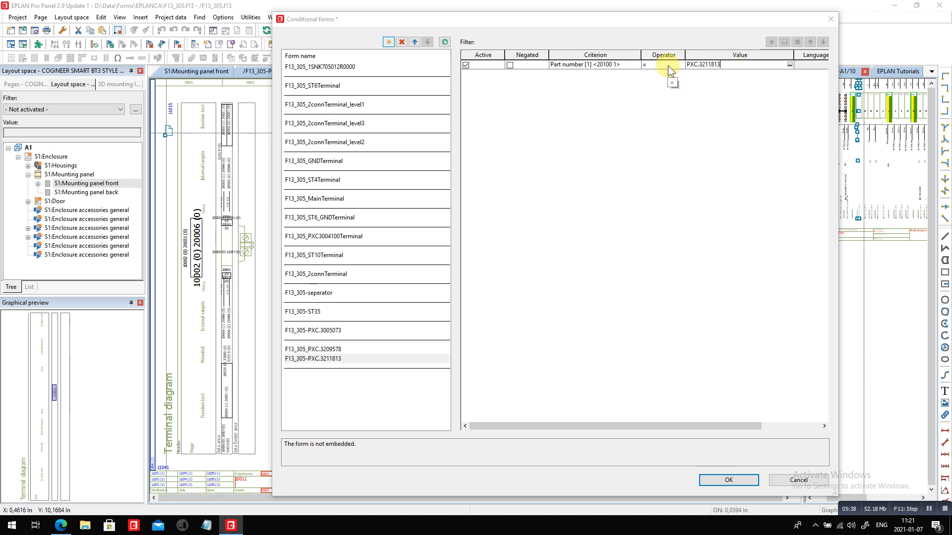
{"action": "left_click", "coordinate": [314, 337]}
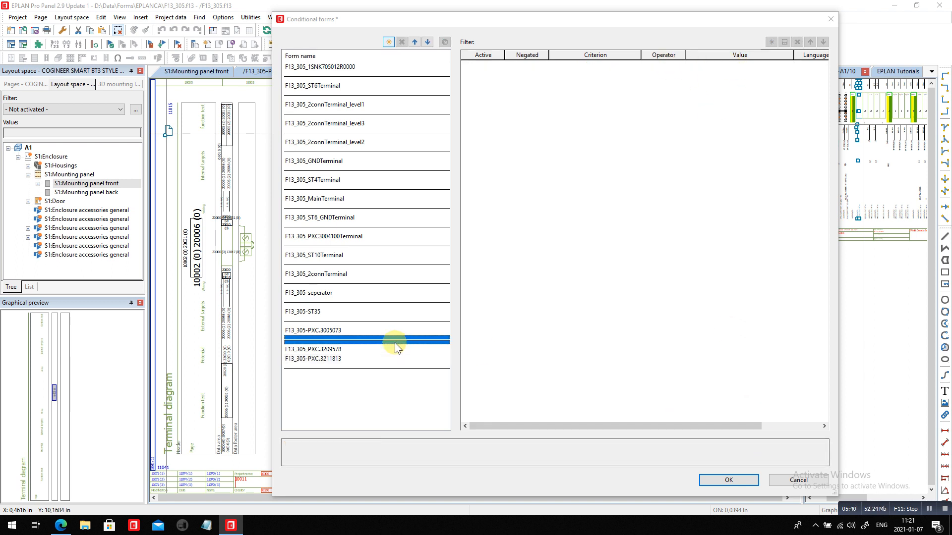
{"action": "left_click", "coordinate": [315, 349]}
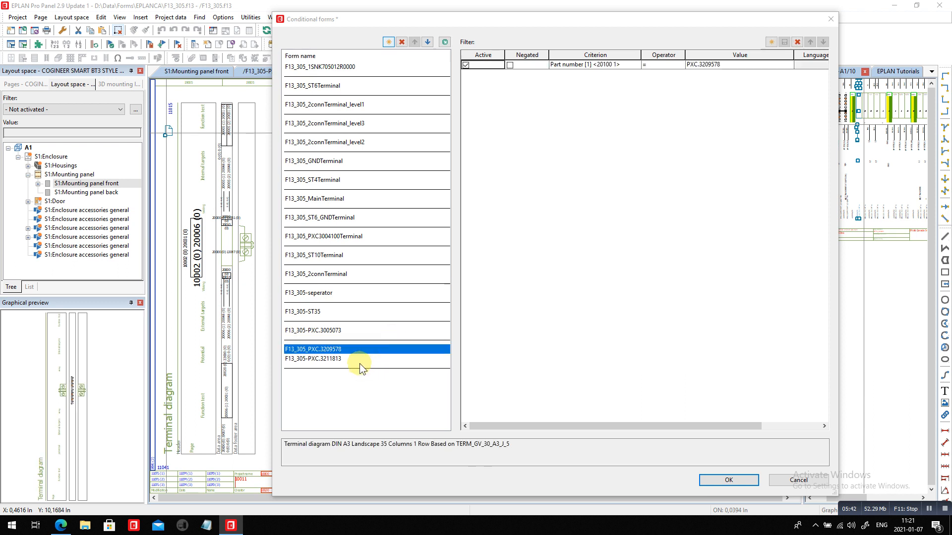
- Set the entry's Part number criterion value to PXC.3211813
{"action": "left_click", "coordinate": [312, 359]}
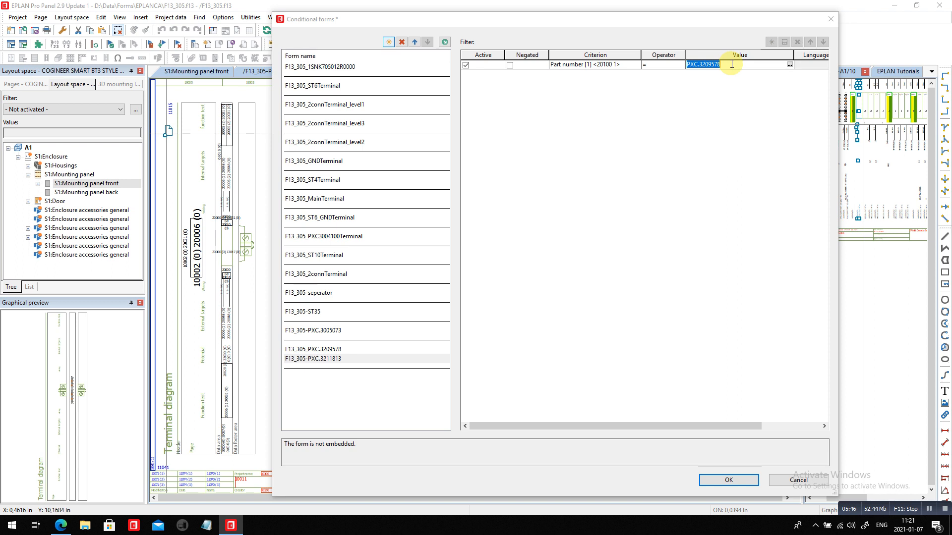
{"action": "type", "text": "PXC.3211813"}
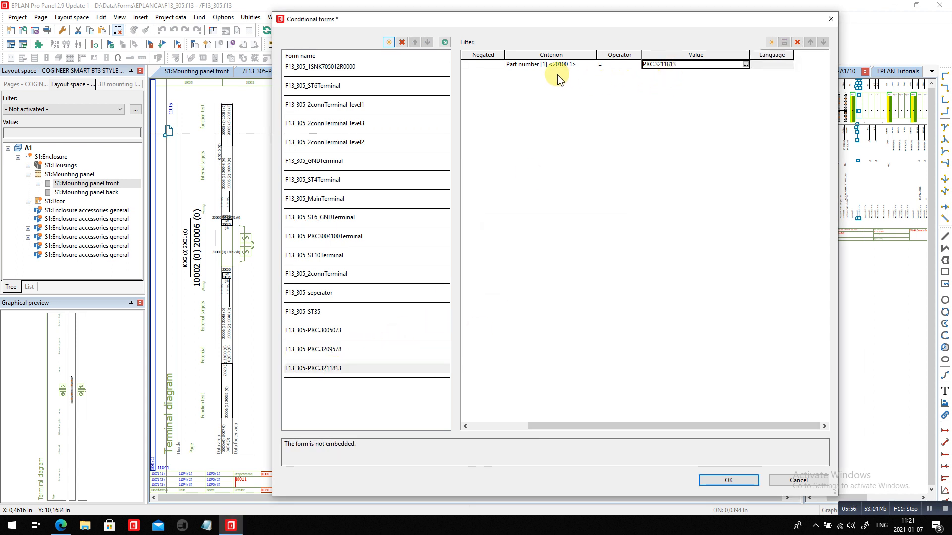
{"action": "left_click", "coordinate": [337, 368]}
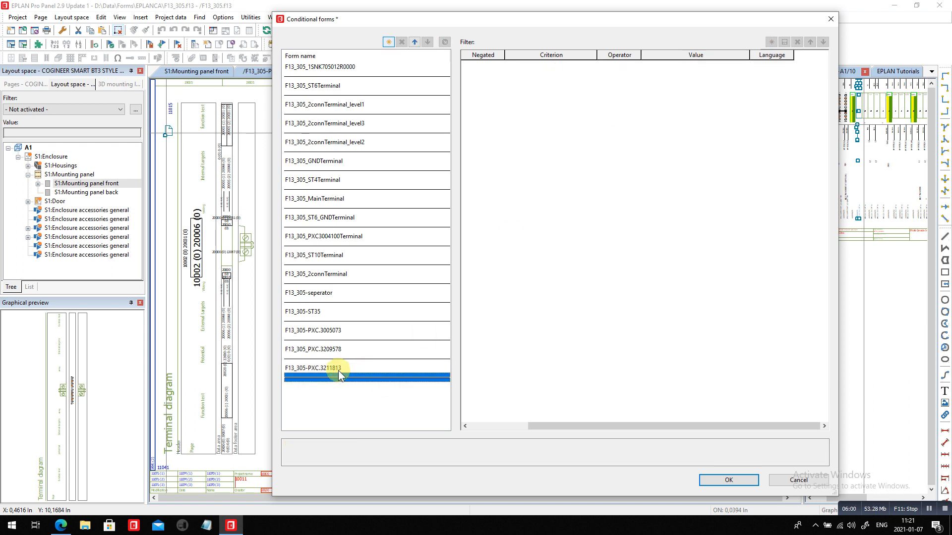
- Confirm the conditional forms and synchronize the changed master data into the open project
{"action": "left_click", "coordinate": [726, 480]}
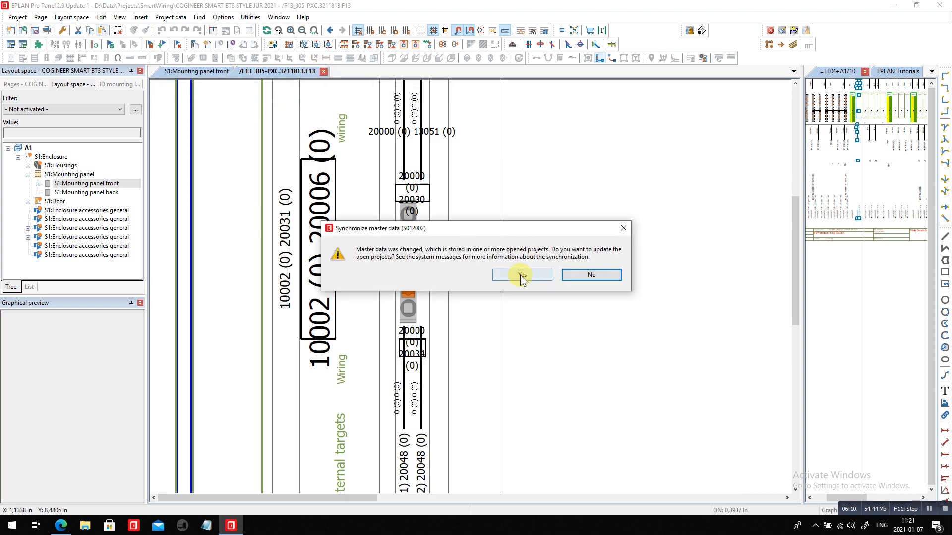
{"action": "left_click", "coordinate": [521, 275]}
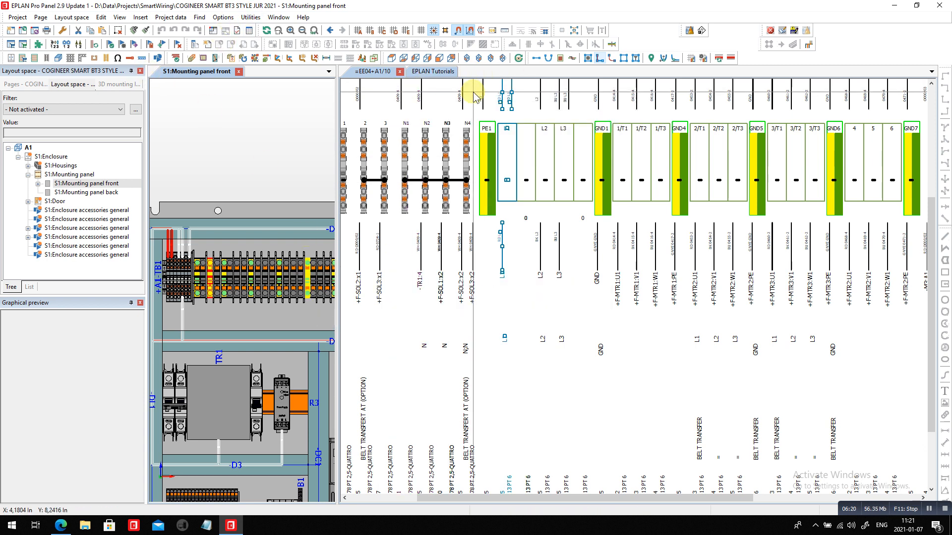
- Zoom into the terminal diagram to confirm the new terminal graphics, then switch to the EPLAN Canada website
{"action": "left_click", "coordinate": [250, 17]}
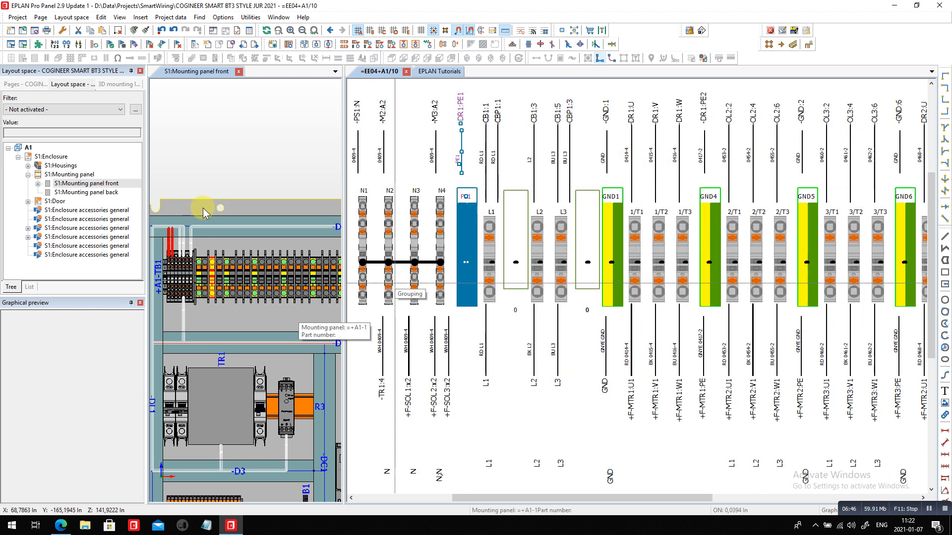
{"action": "left_click_drag", "start_coordinate": [204, 210], "coordinate": [294, 318]}
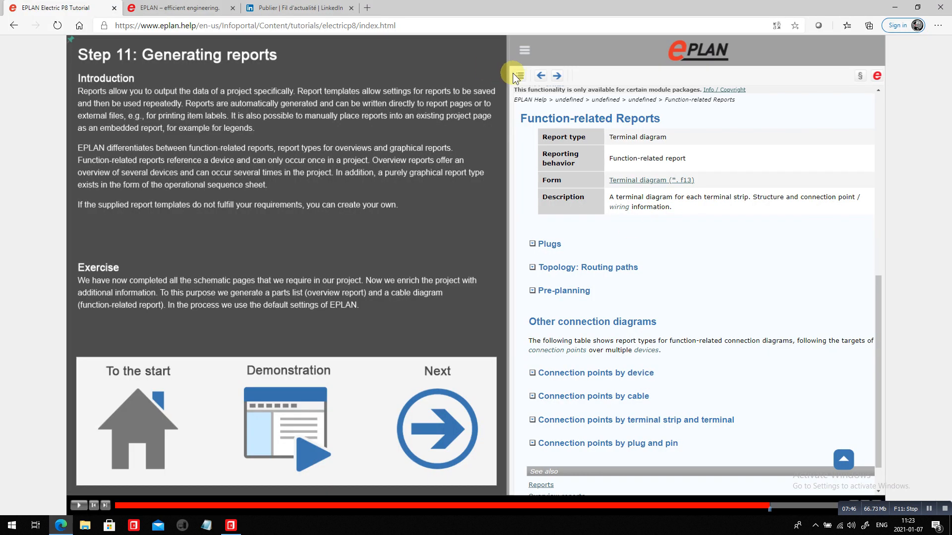
{"action": "left_click", "coordinate": [179, 7]}
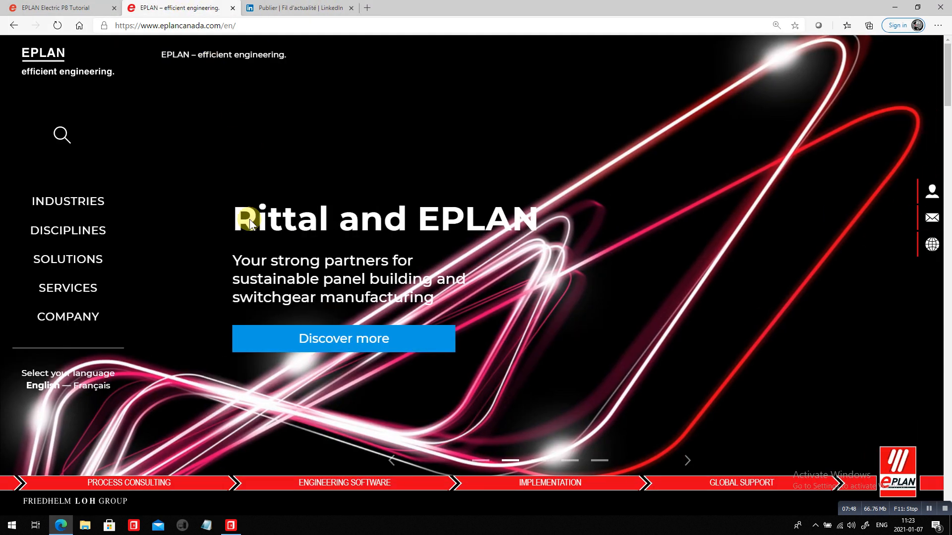